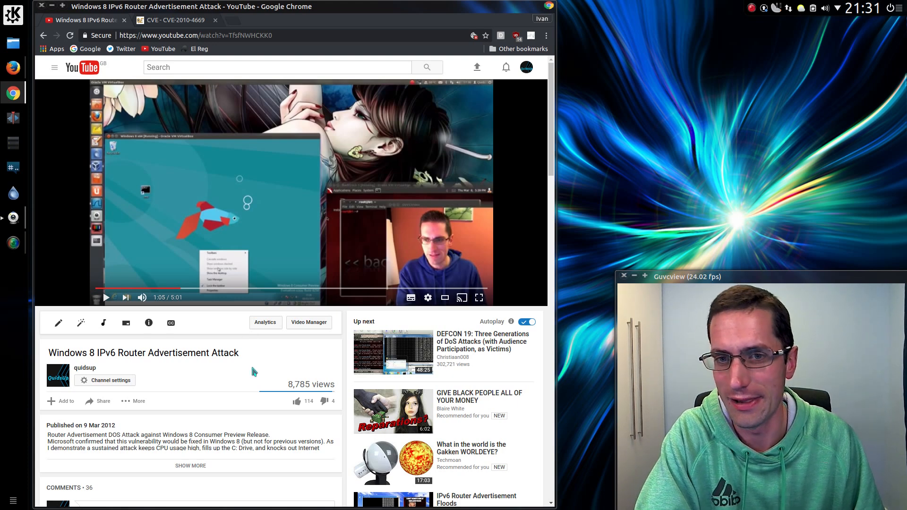
pyautogui.moveTo(211, 87)
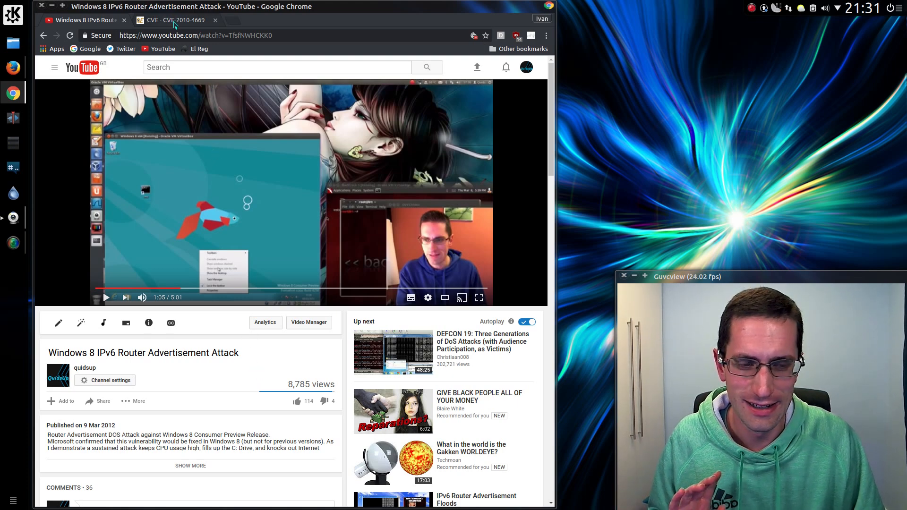
# - Leave the YouTube video and bring up VirtualBox with the Windows 10 VM booting
pyautogui.click(173, 20)
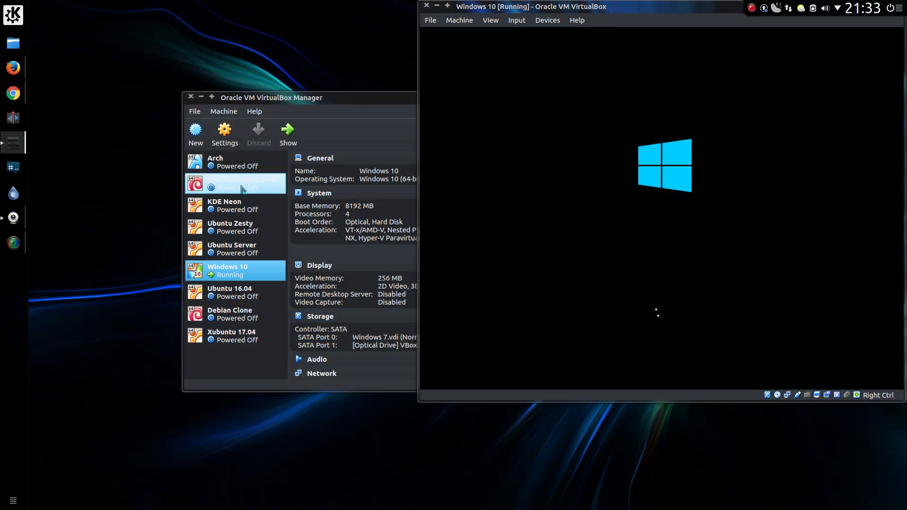
# - Start the Kali-Linux-2016.2-vbox-amd64 VM and open its root terminal
pyautogui.click(237, 184)
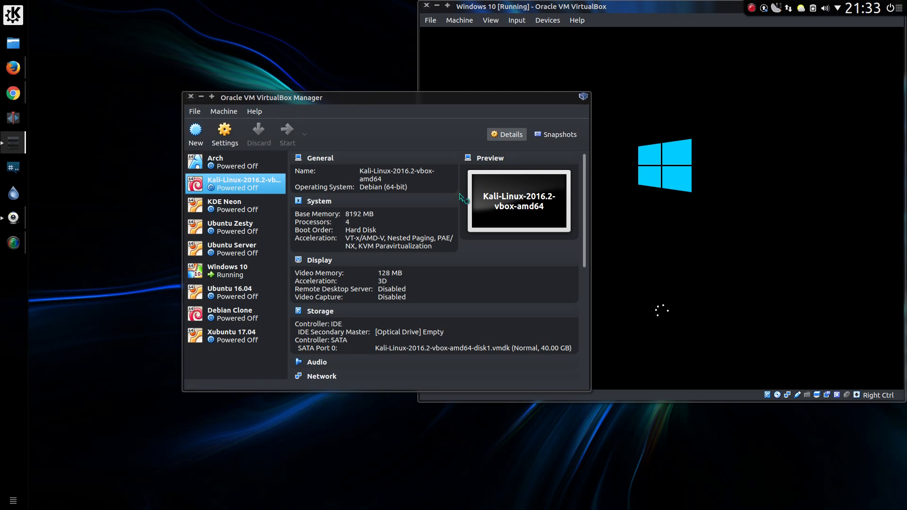
pyautogui.click(286, 133)
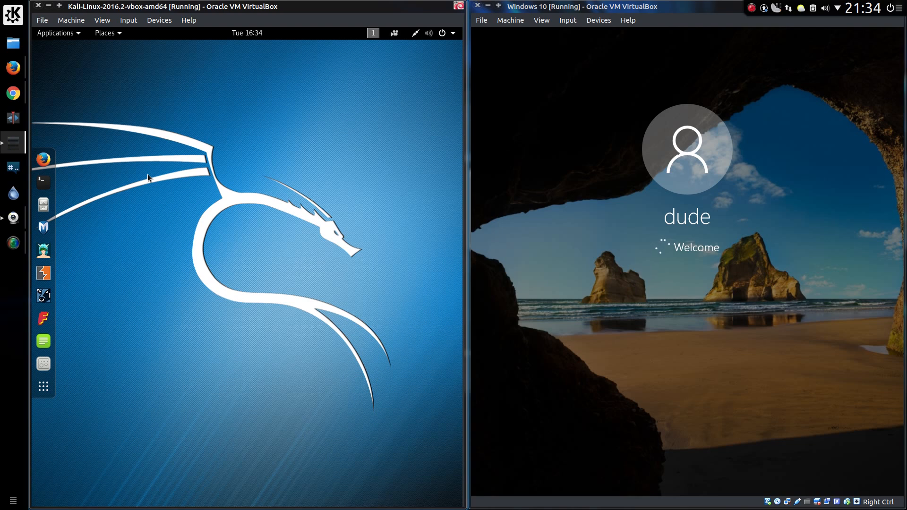
pyautogui.moveTo(43, 203)
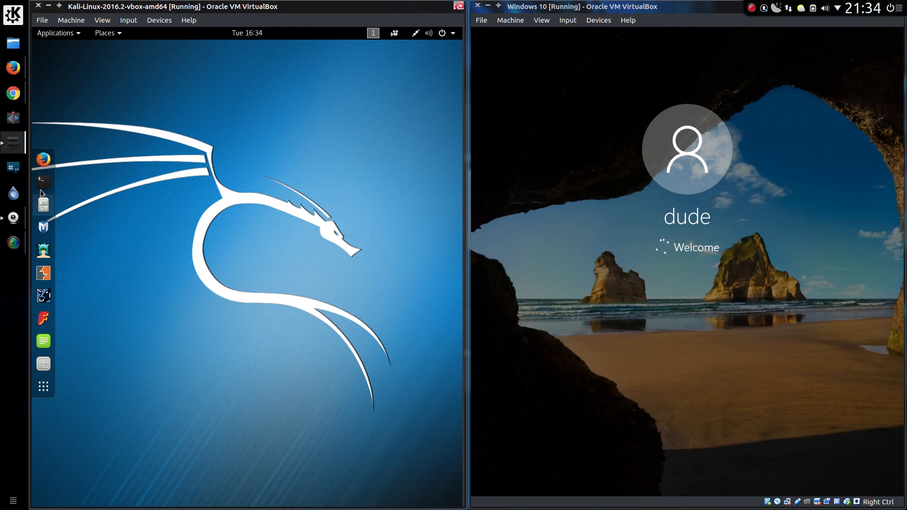
pyautogui.click(43, 181)
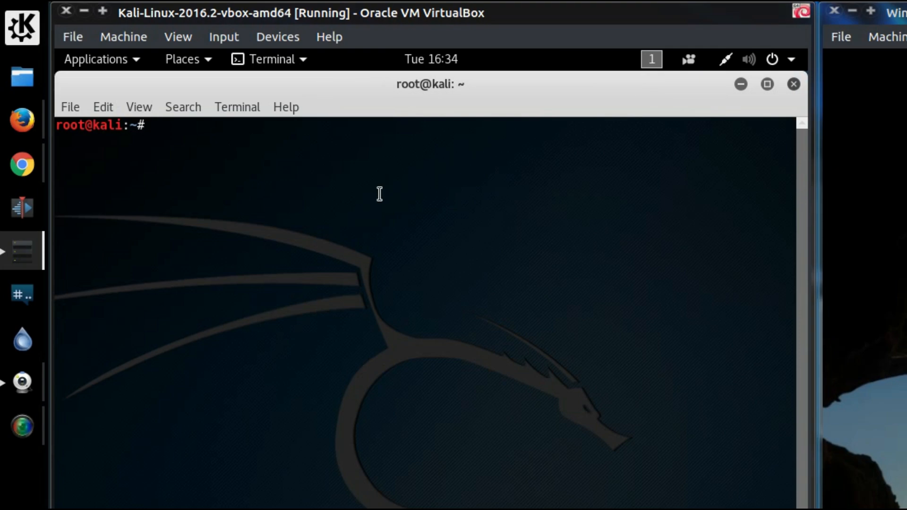
# - List atk commands with Tab, then show atk6-flood_router26 usage help
pyautogui.write('atk')
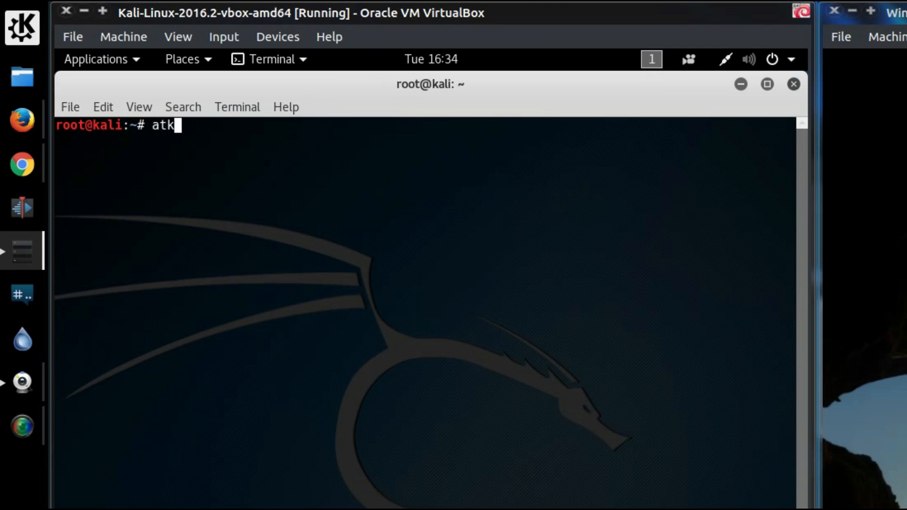
pyautogui.press('Tab')
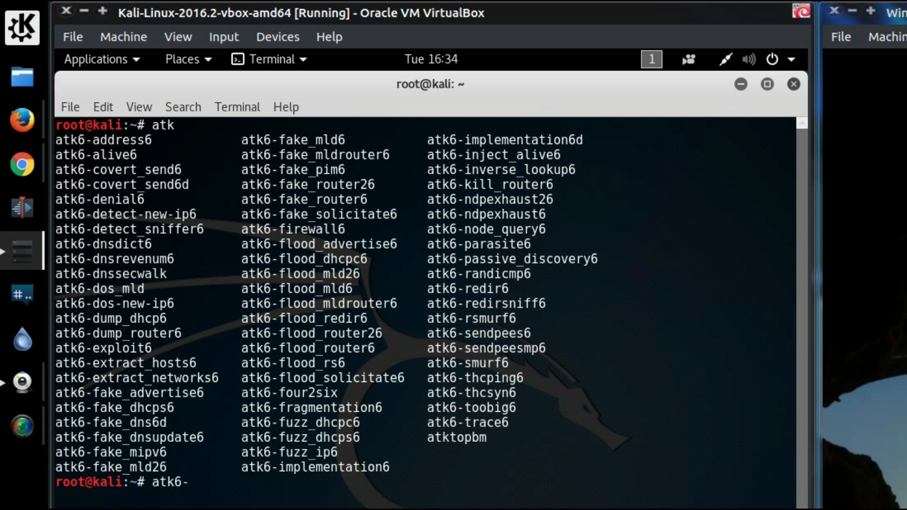
pyautogui.write('f')
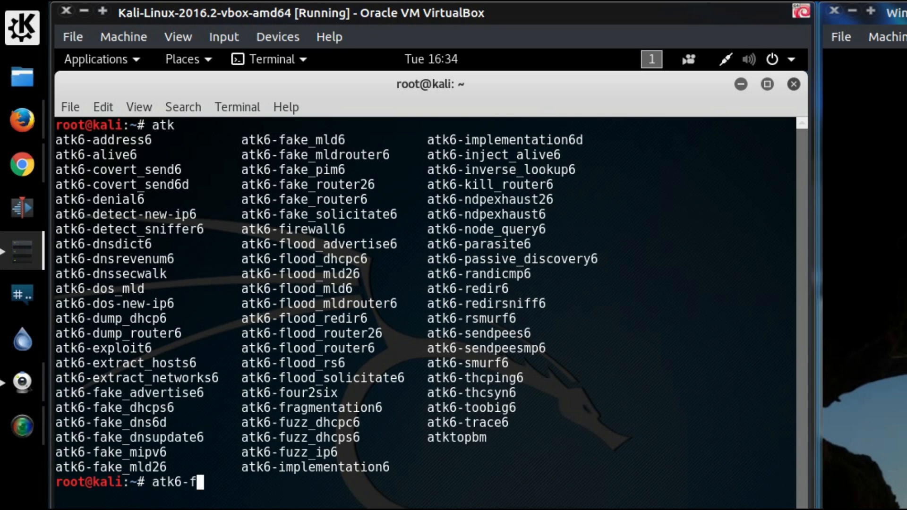
pyautogui.write('lood_')
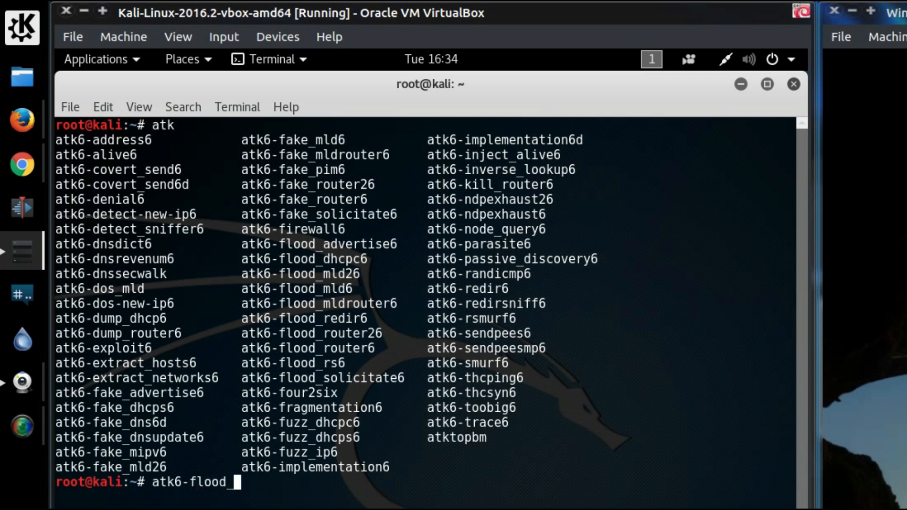
pyautogui.write('router')
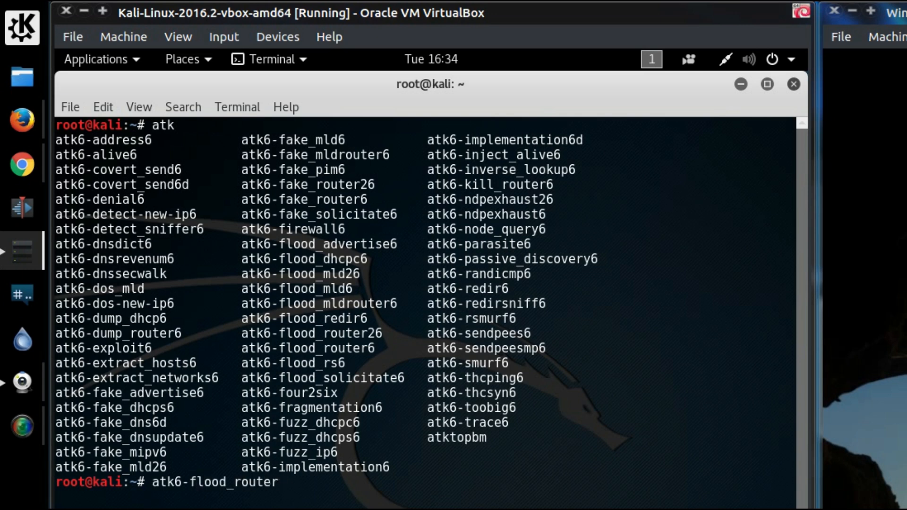
pyautogui.write('26')
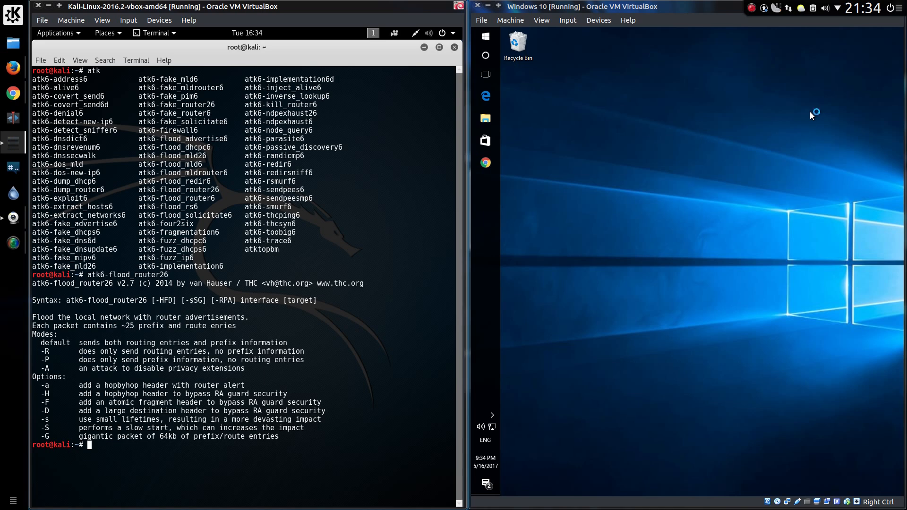
pyautogui.moveTo(512, 113)
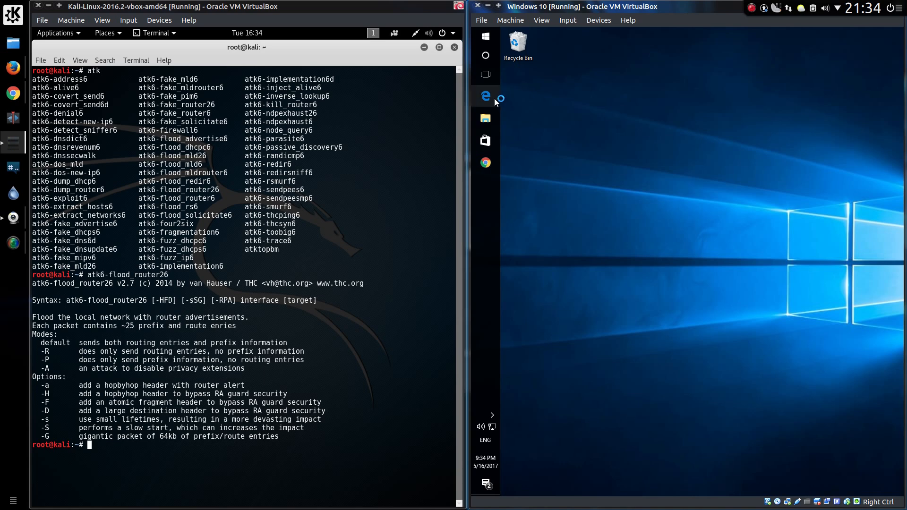
# - Launch Edge and Chrome in Windows 10 and search Google for 'anything'
pyautogui.click(485, 96)
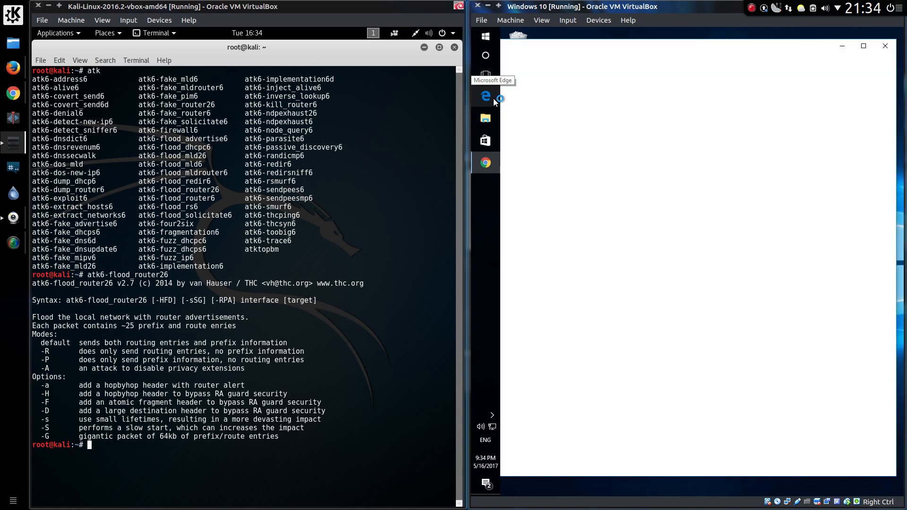
pyautogui.click(485, 96)
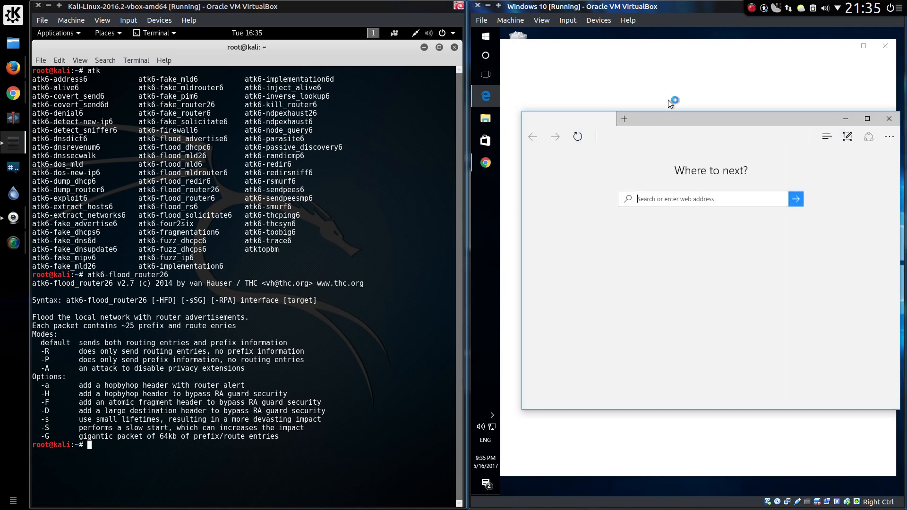
pyautogui.click(485, 163)
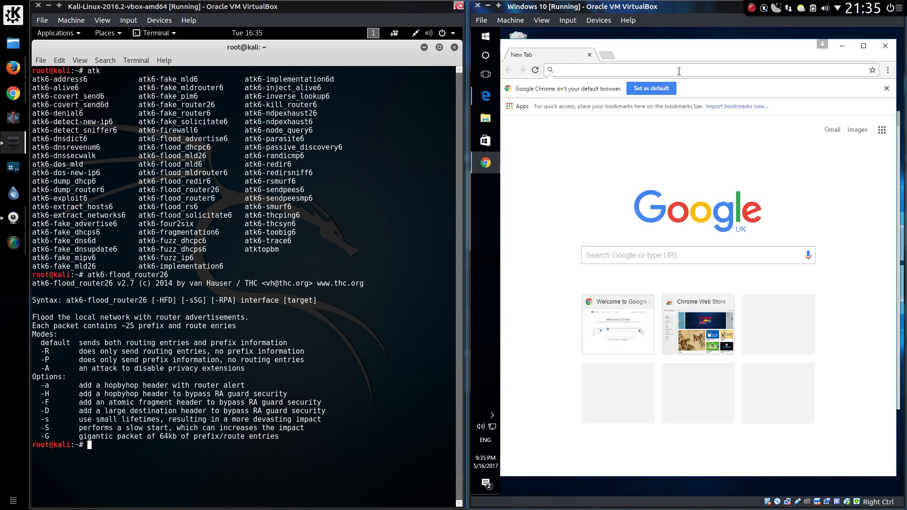
pyautogui.write('anything')
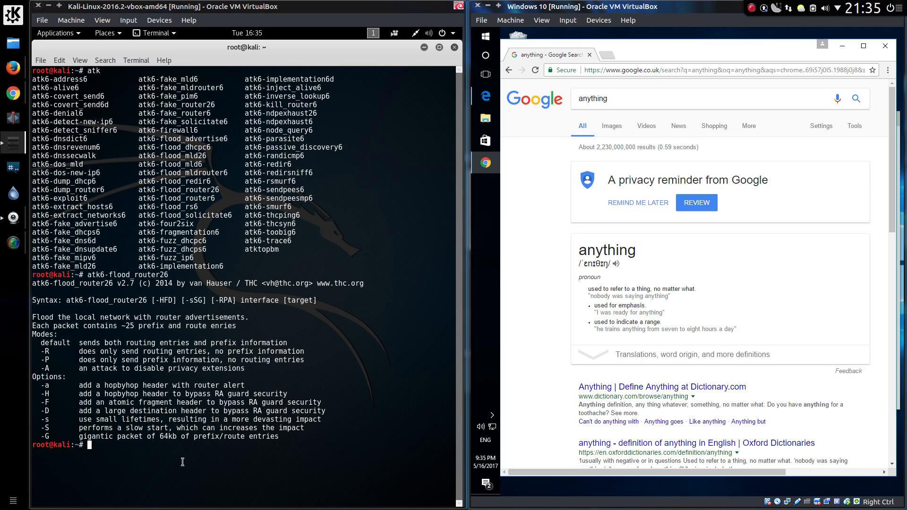
pyautogui.write('atk6-flood_router26')
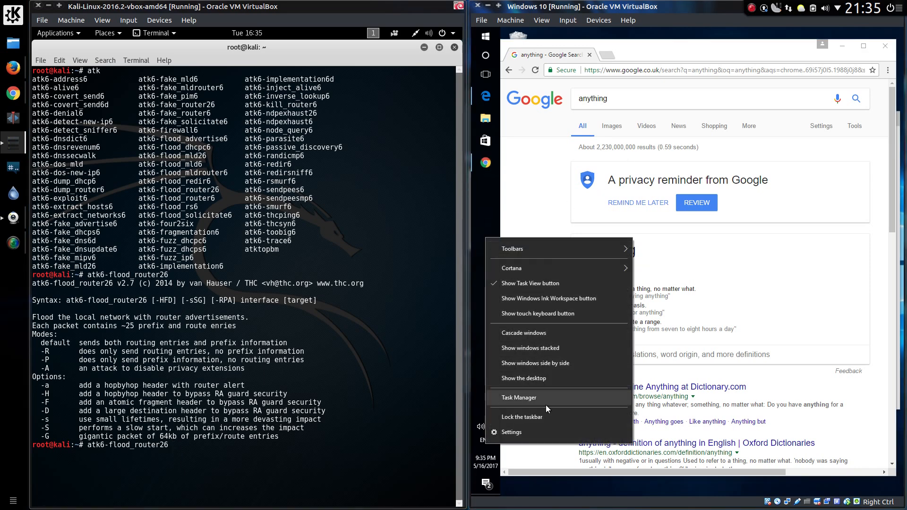
# - Open Task Manager from the Windows taskbar while eth0 is typed into the flood command
pyautogui.click(560, 407)
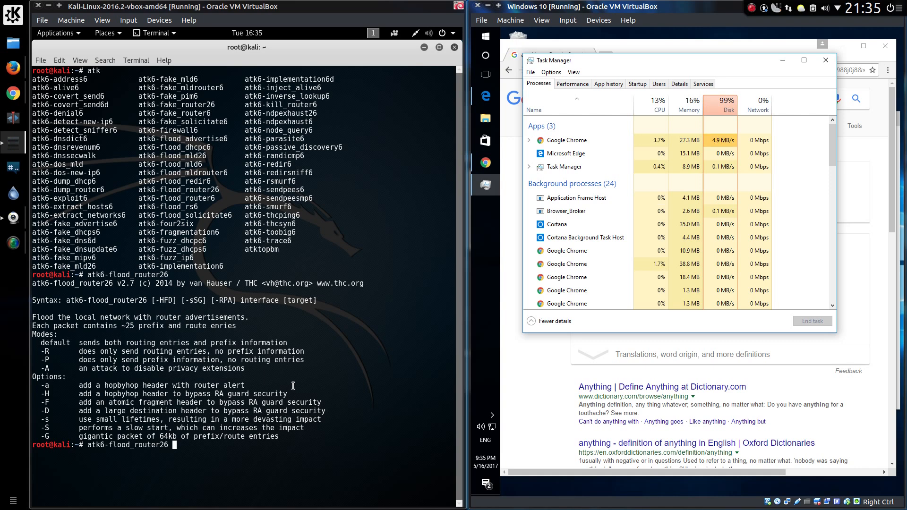
pyautogui.write('eth0')
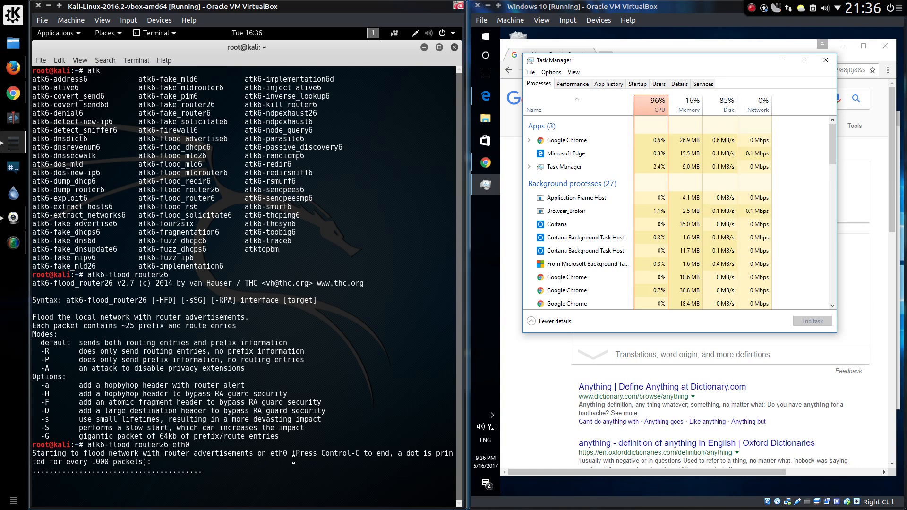
pyautogui.moveTo(699, 124)
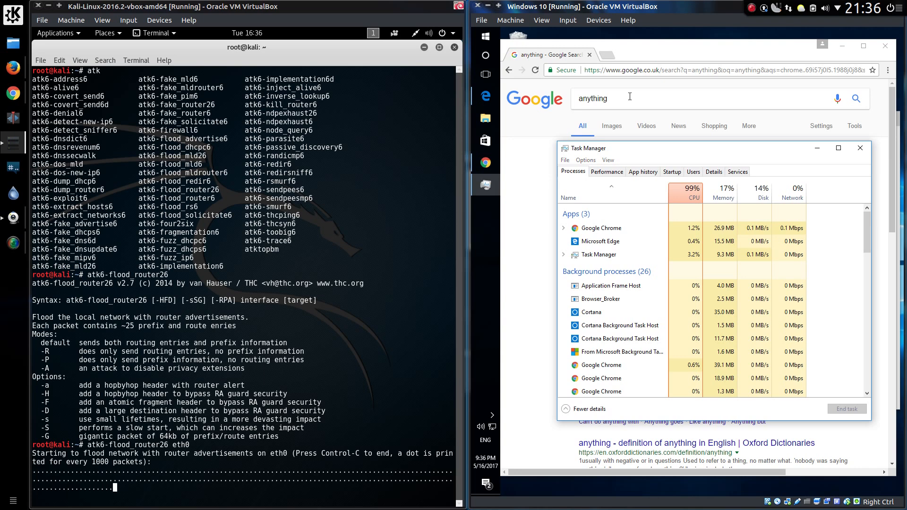
# - Flood eth0 with router advertisements, then stop it and search 'anything movie' in Chrome
pyautogui.click(860, 148)
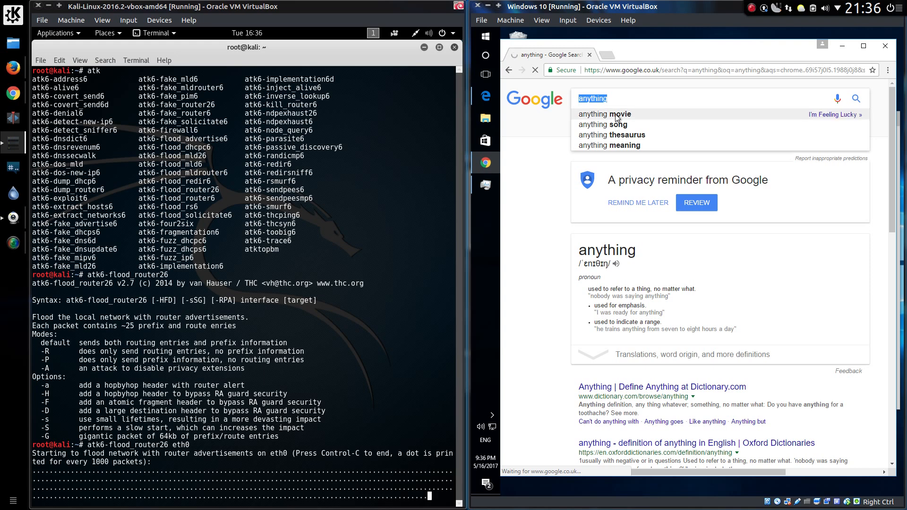
pyautogui.scroll(-3)
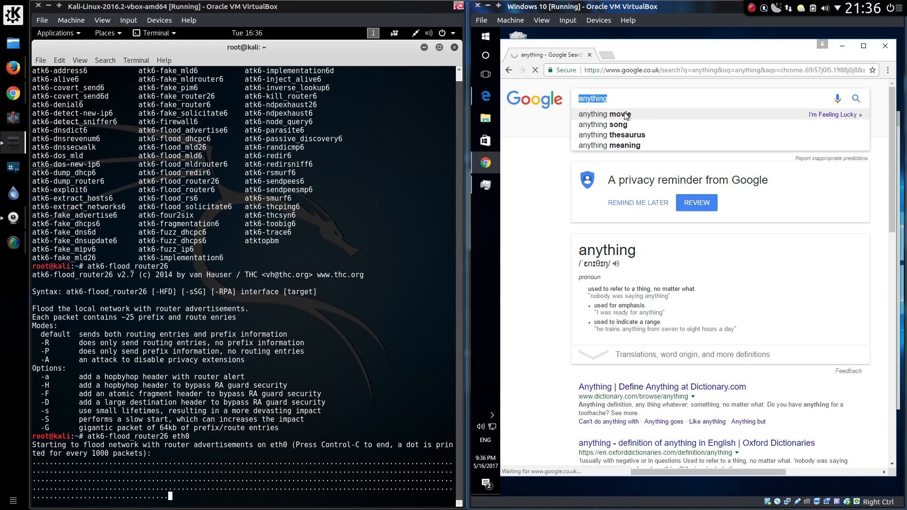
pyautogui.click(605, 114)
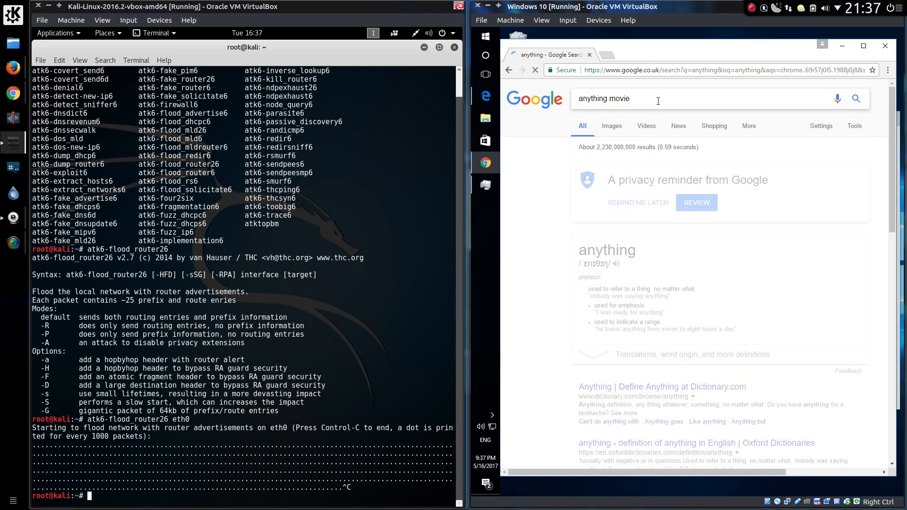
# - Return to the Google home page and type a new 'an…' query
pyautogui.click(508, 70)
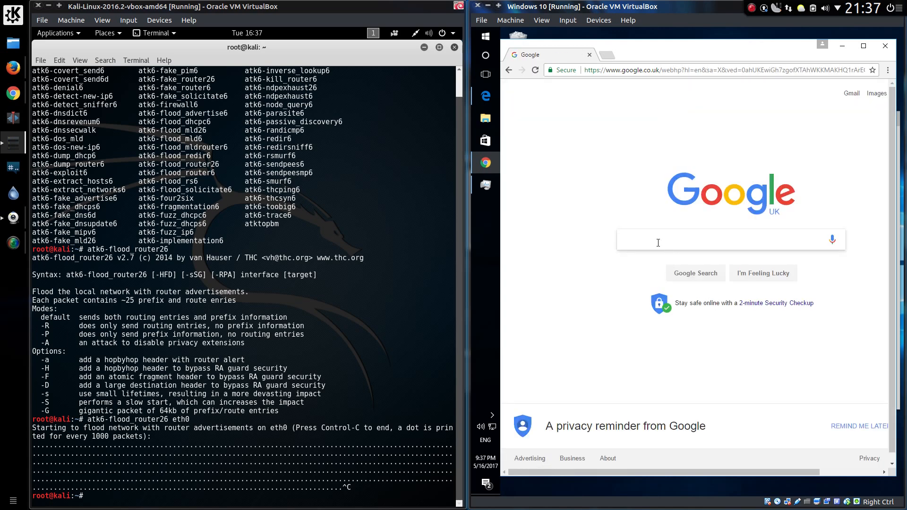
pyautogui.write('an')
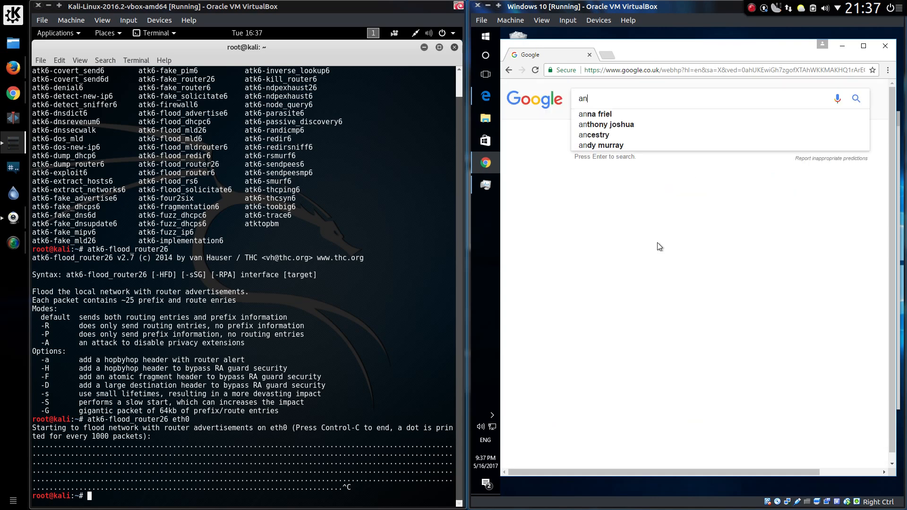
pyautogui.click(596, 114)
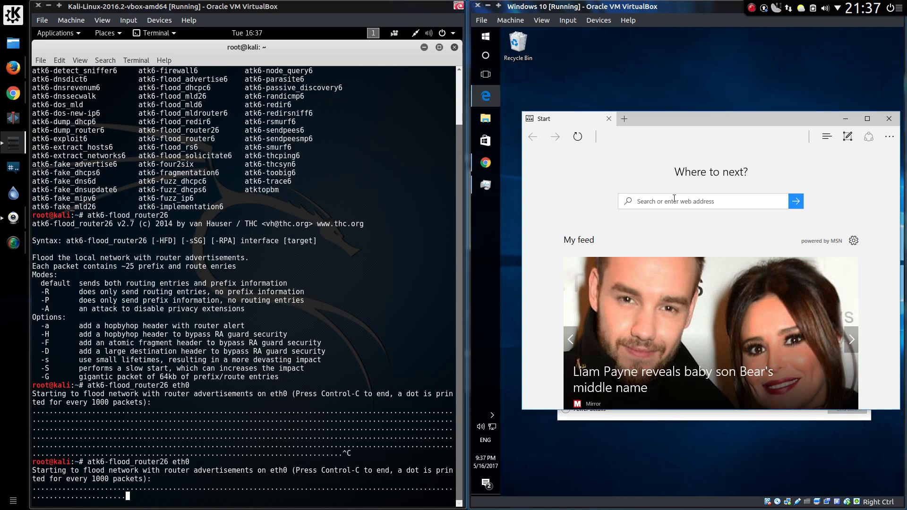
# - Search 'youtube' in Edge and confirm Bing can't be reached
pyautogui.write('h')
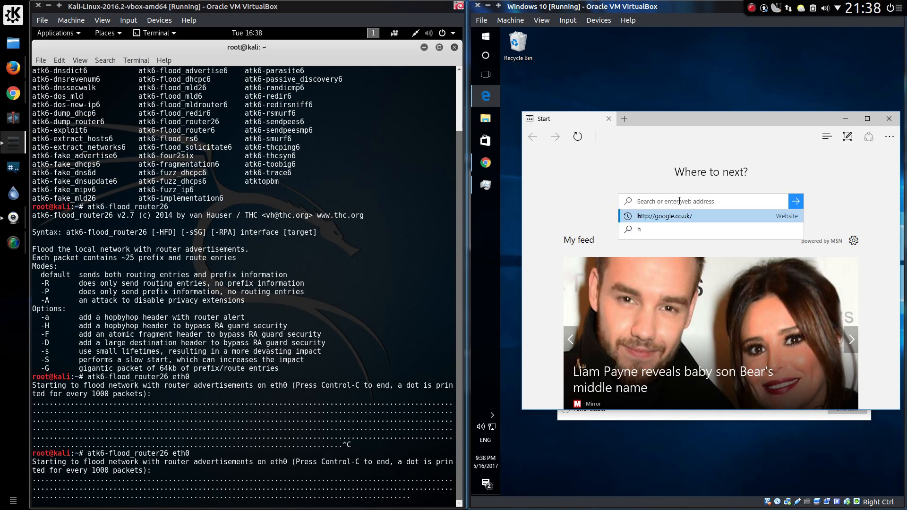
pyautogui.write('youtube&form=EDGHPC&qs=PF&cvid=C')
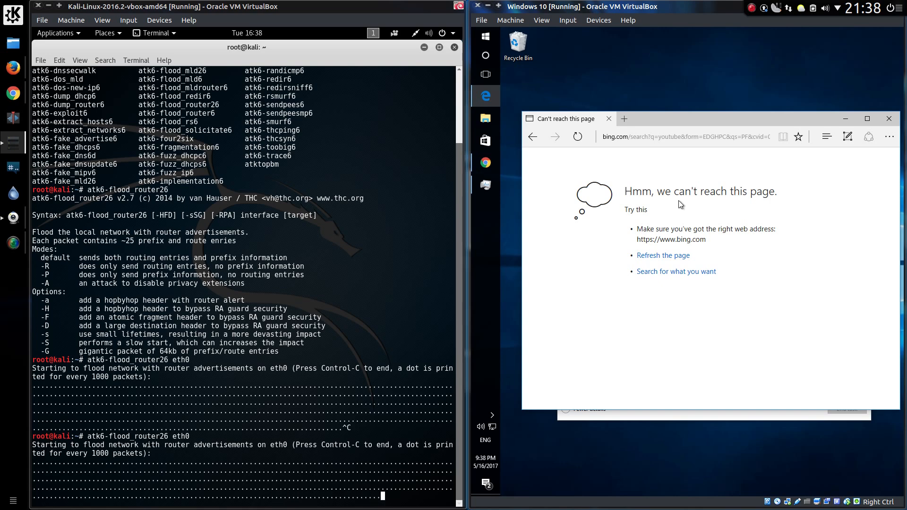
pyautogui.scroll(-3)
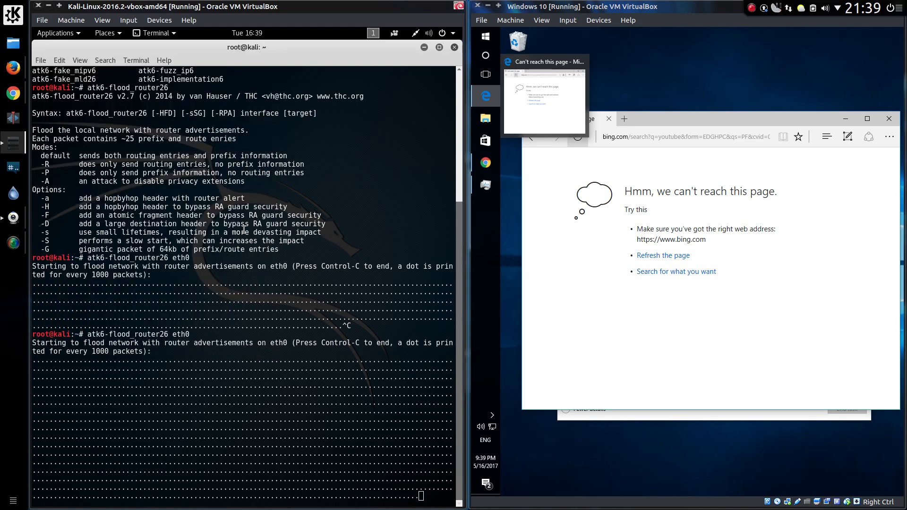
pyautogui.scroll(-3)
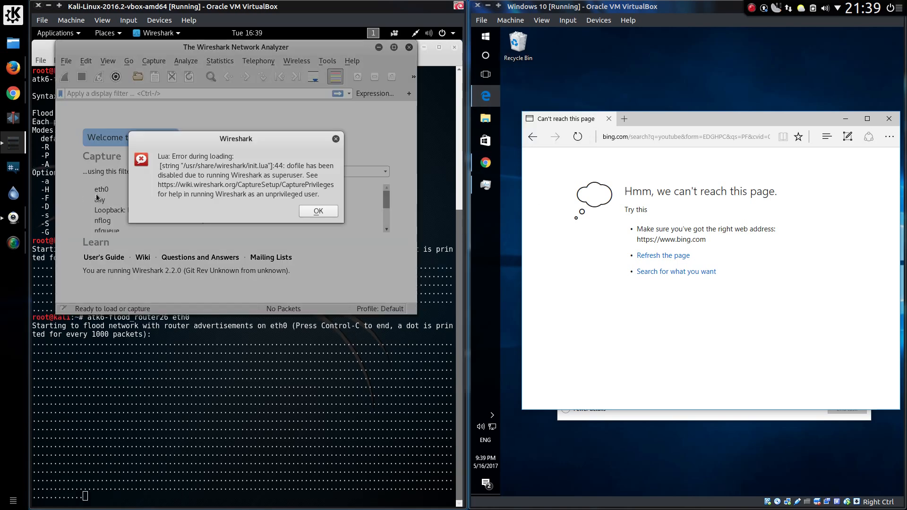
# - Capture the Router Advertisement flood on eth0 in Wireshark, then quit without saving
pyautogui.click(317, 211)
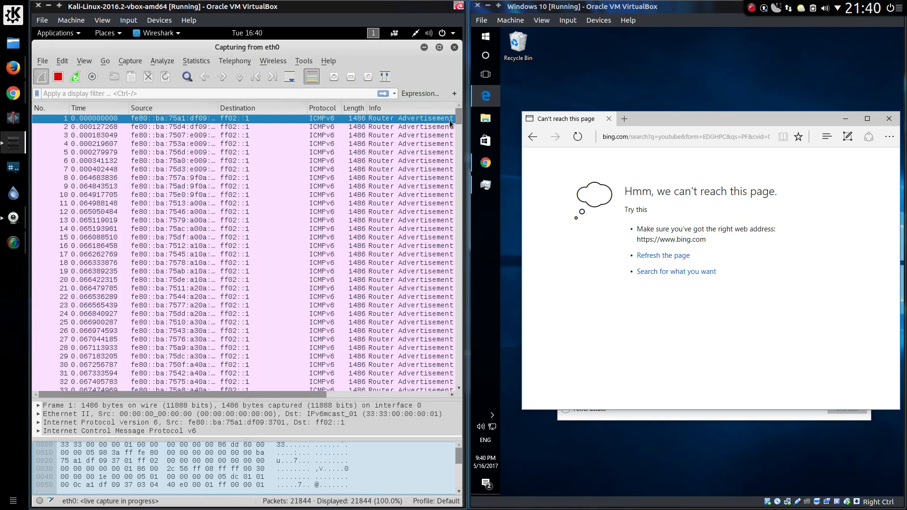
pyautogui.scroll(-3)
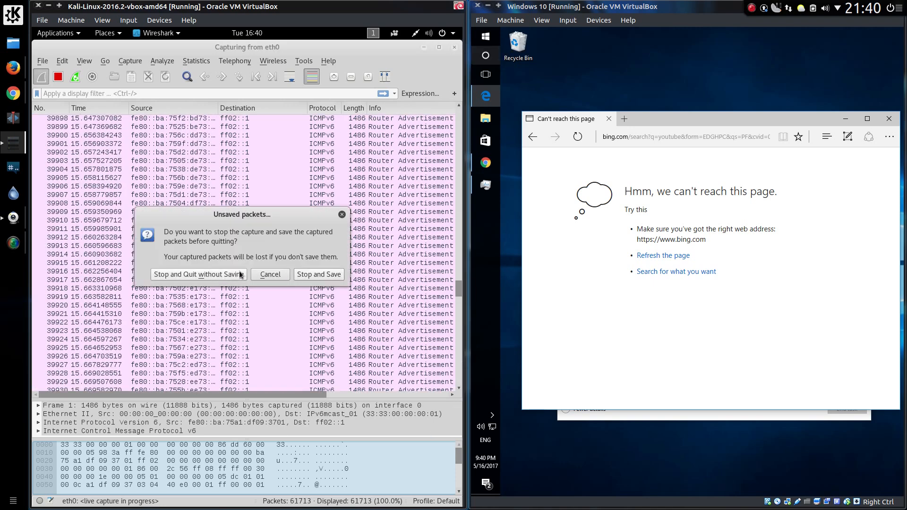
pyautogui.click(198, 275)
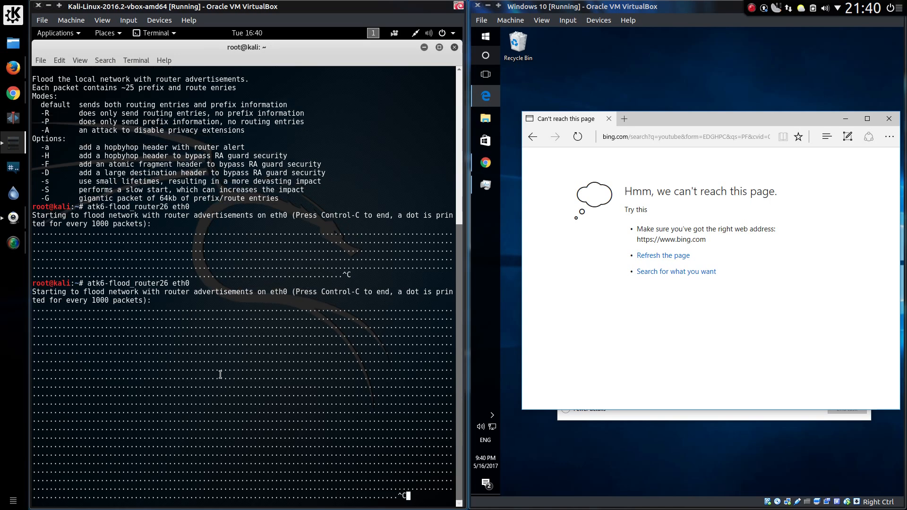